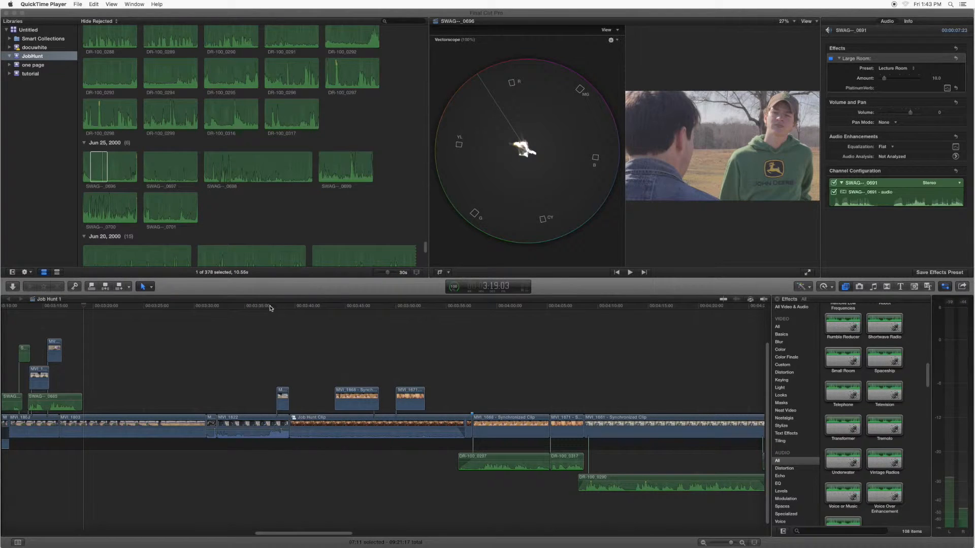
Step: Skim the timeline between the denim-jacket interview shot and the green-hoodie reference shot
left_click(271, 305)
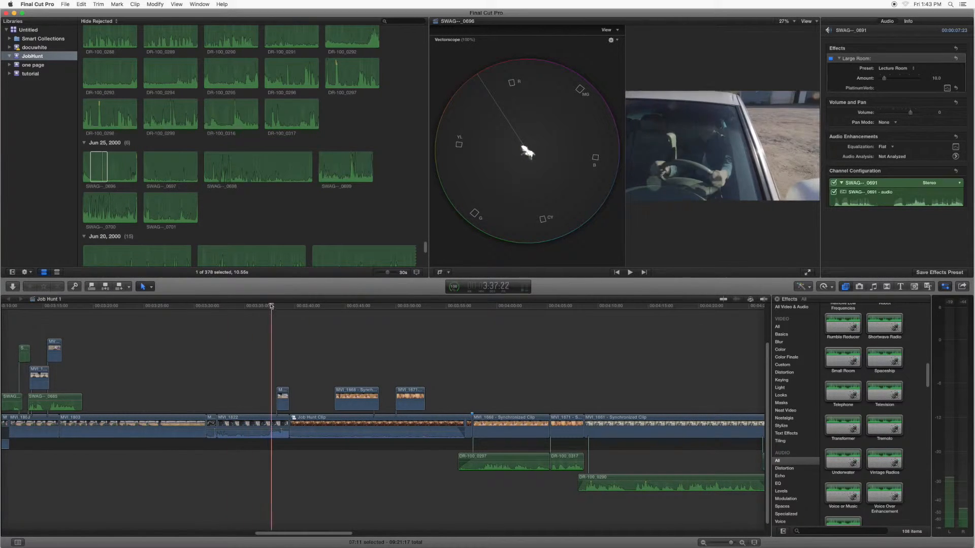
left_click(5, 306)
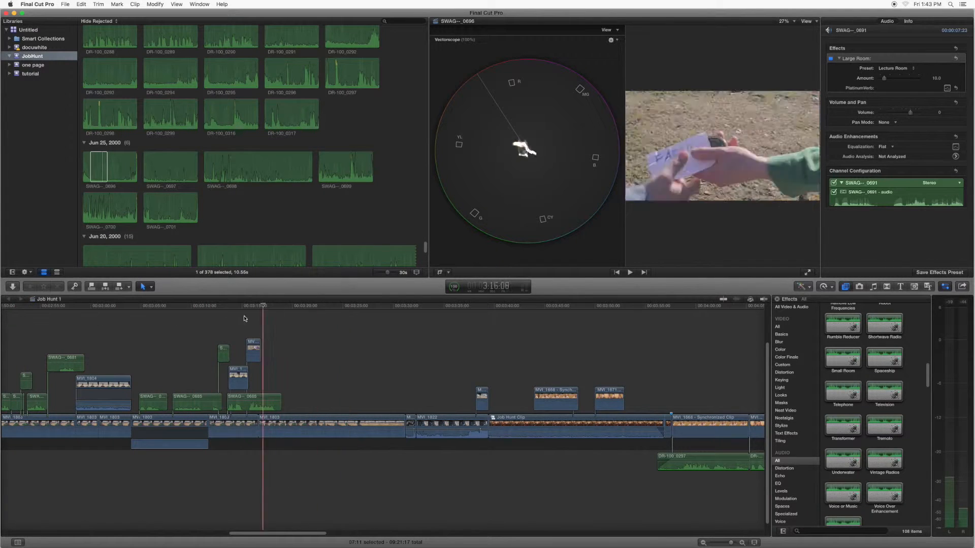
left_click(67, 305)
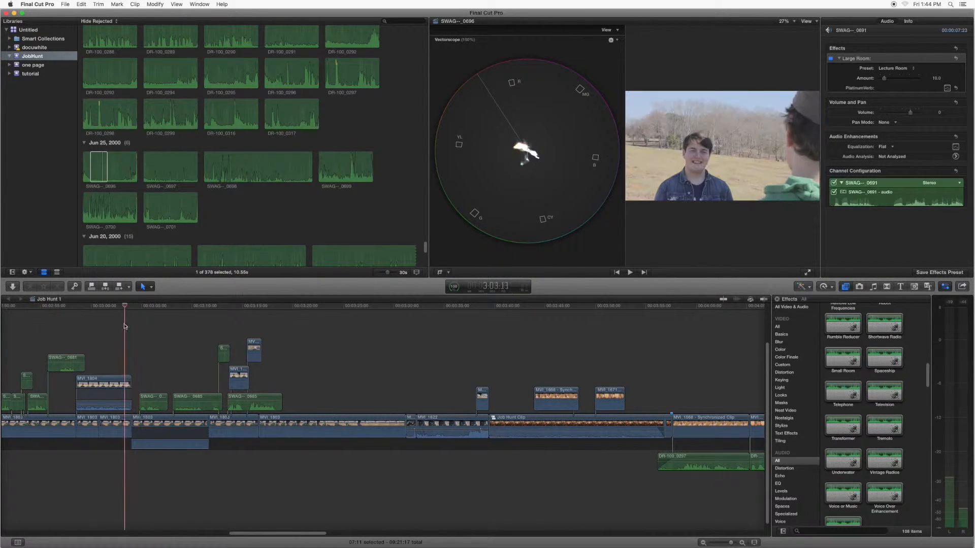
left_click(161, 305)
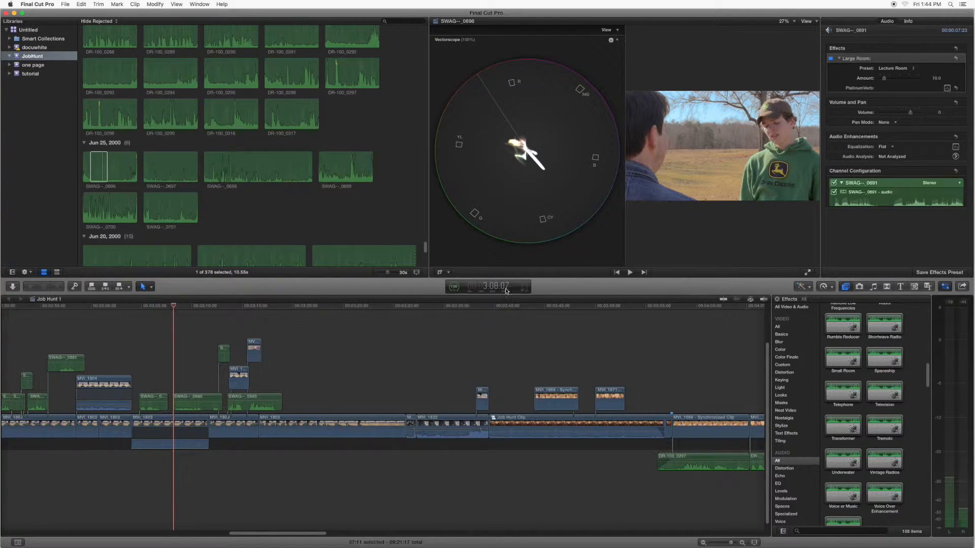
Step: Keep the viewer fitted to its window and land the playhead on the denim-jacket interview shot
left_click(809, 20)
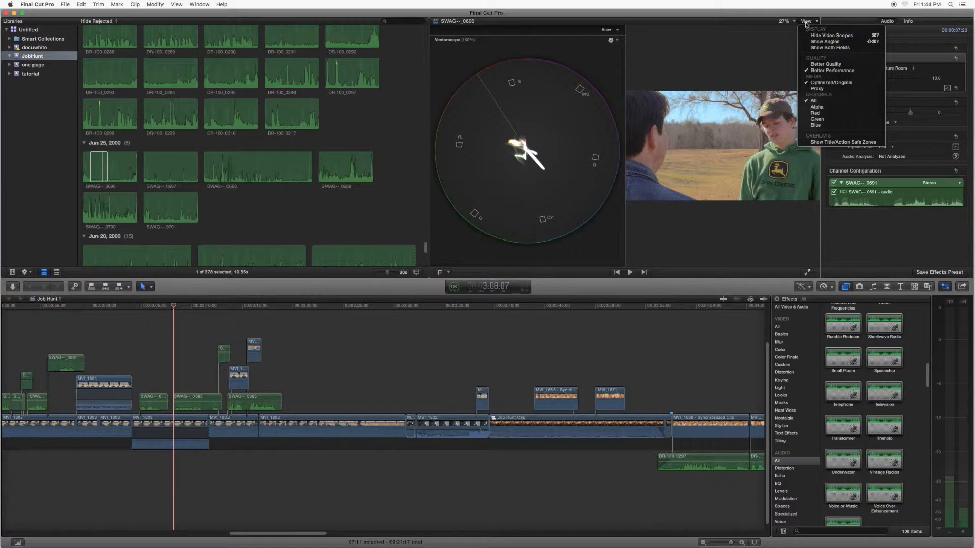
left_click(785, 22)
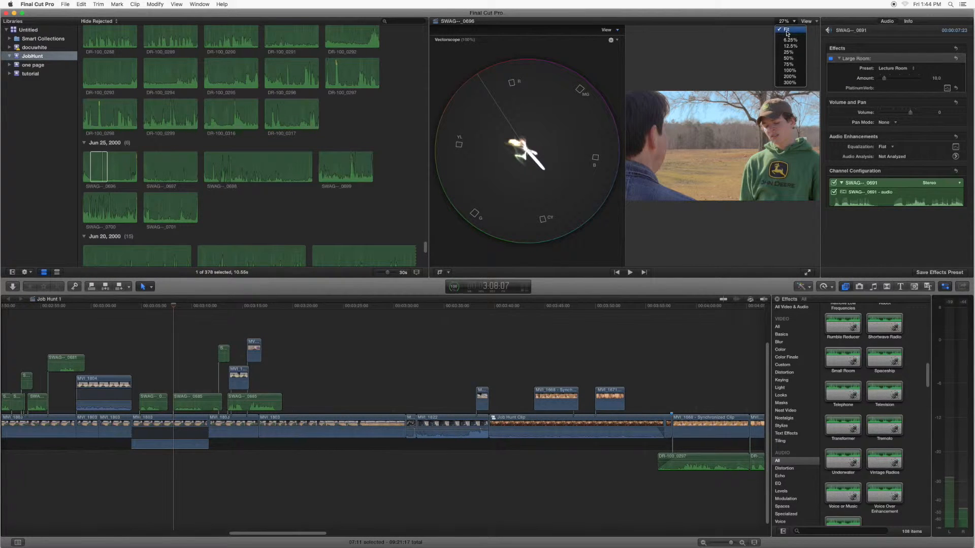
left_click(790, 31)
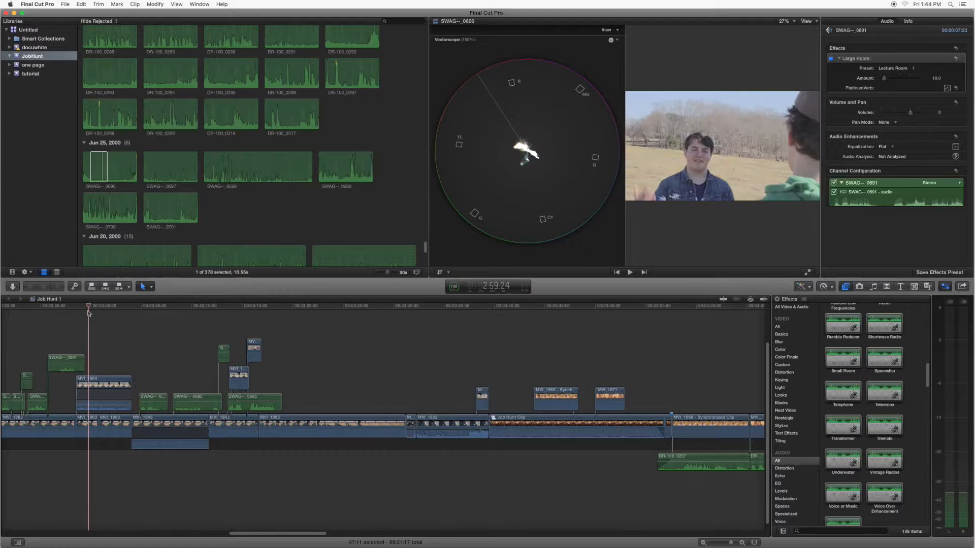
left_click(30, 306)
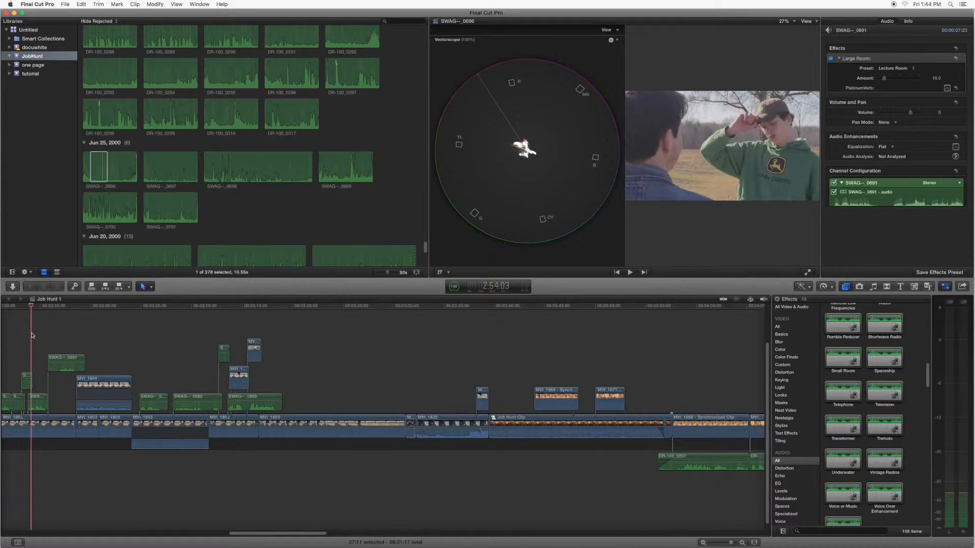
left_click(170, 305)
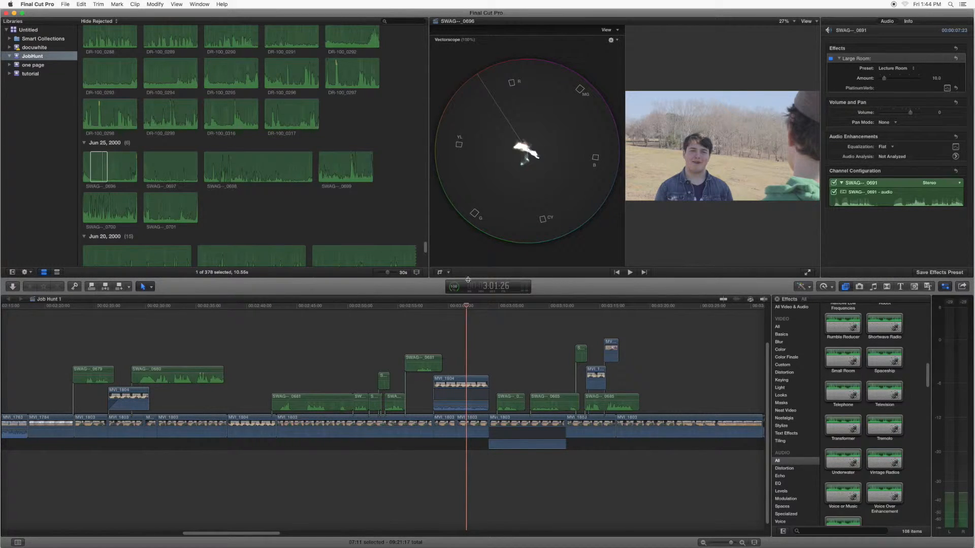
Step: Copy graded clip MVI_1803, select MVI_1804 and bring up Paste Attributes with colour effects checked
left_click(527, 423)
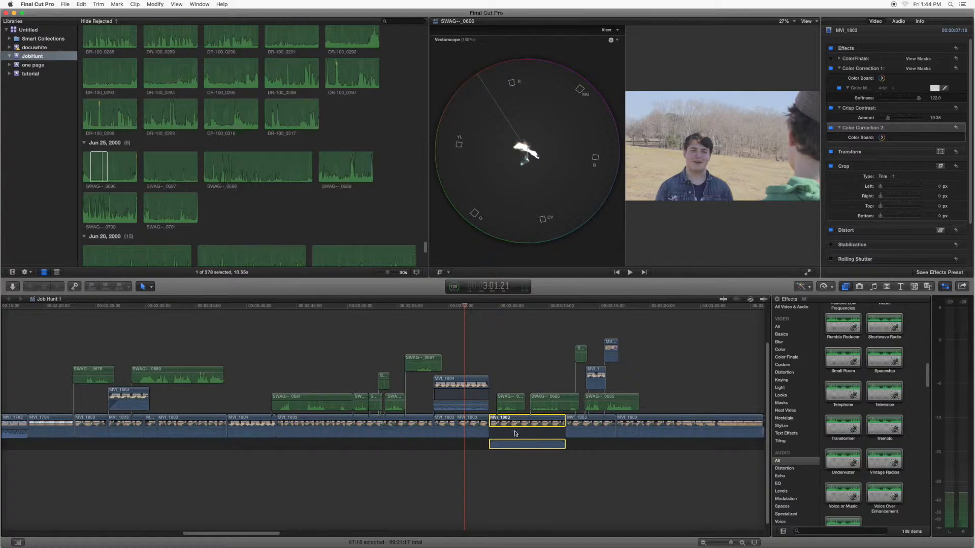
mouse_move(520, 425)
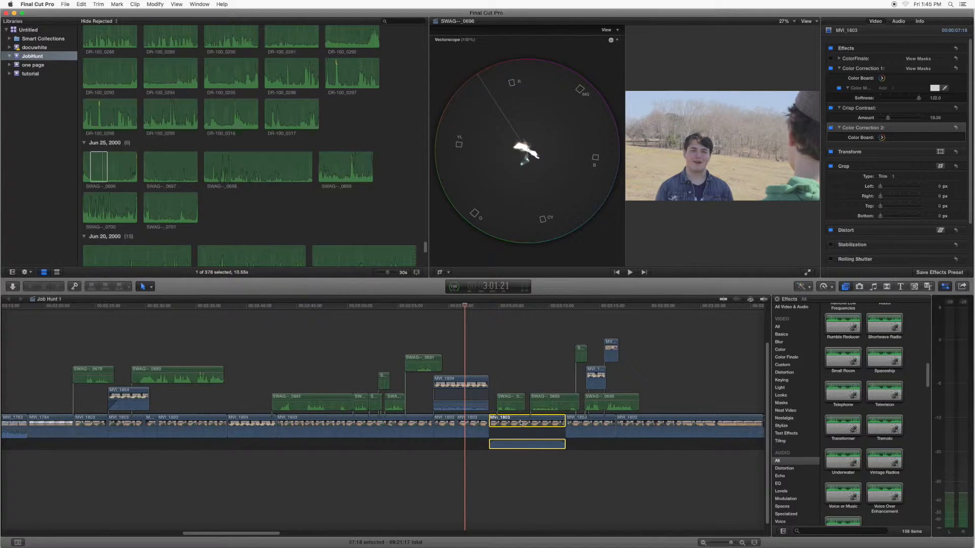
mouse_move(469, 313)
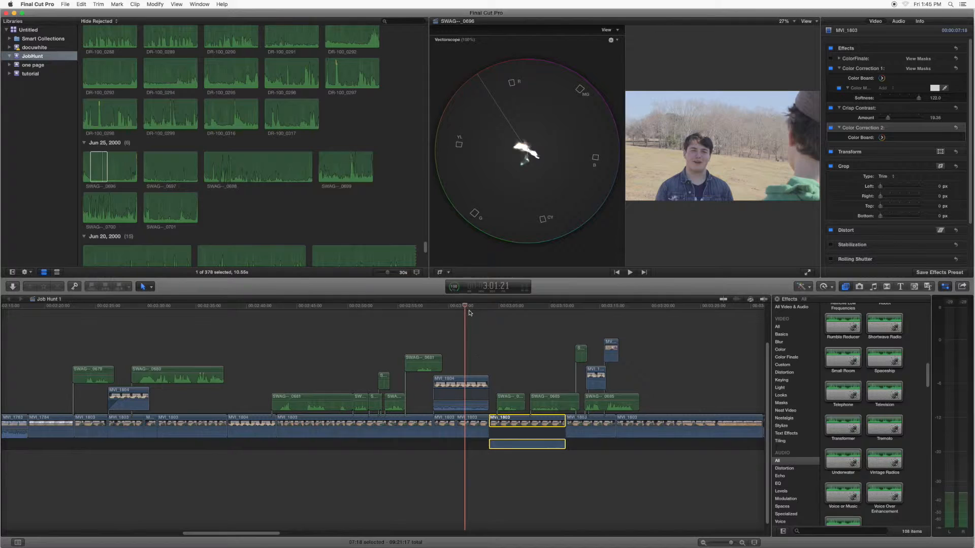
left_click(460, 383)
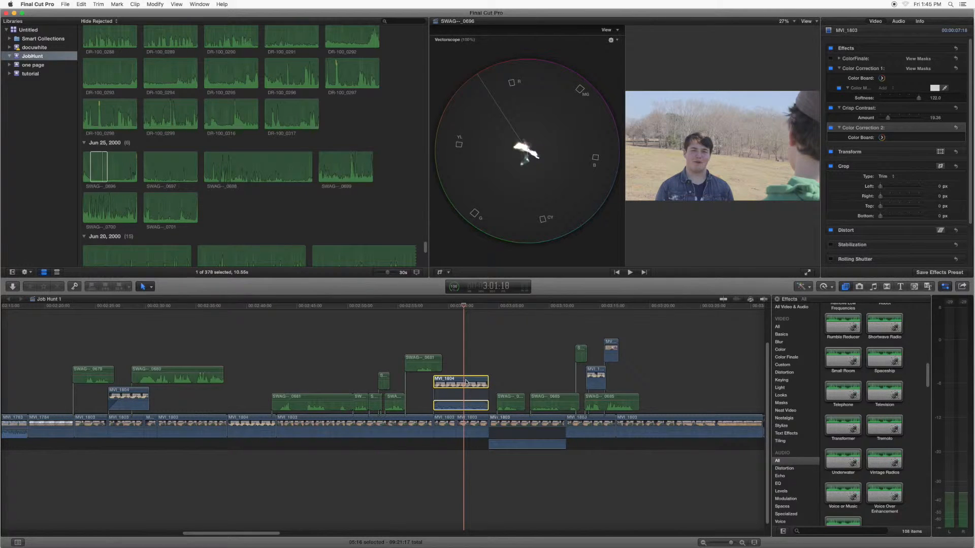
left_click(460, 382)
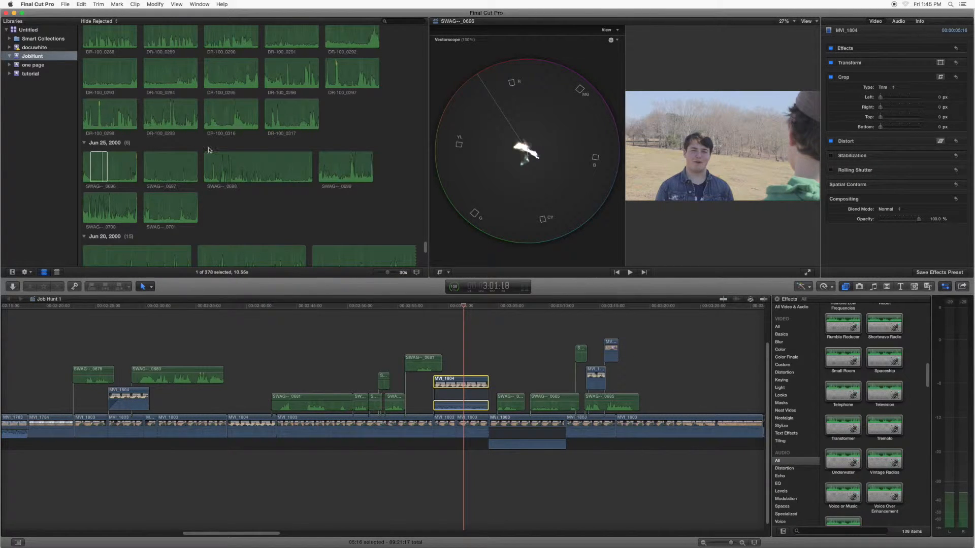
left_click(82, 4)
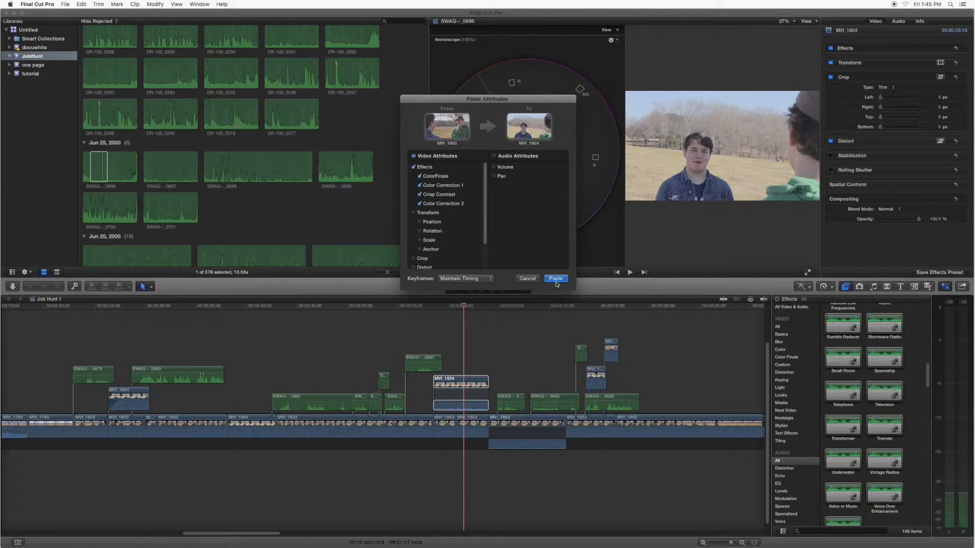
Step: Paste the four colour effects onto MVI_1804 and reselect it to review them in the Inspector
left_click(554, 278)
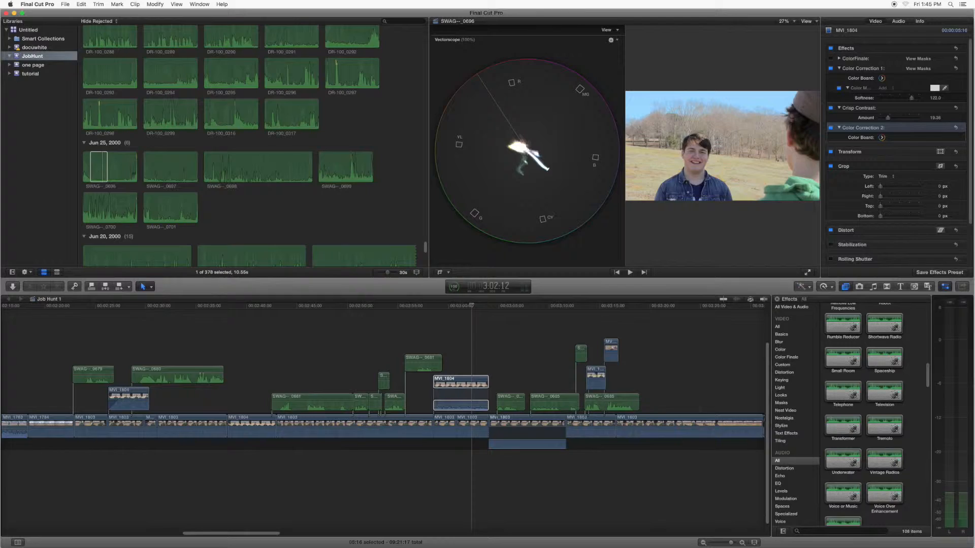
left_click(471, 305)
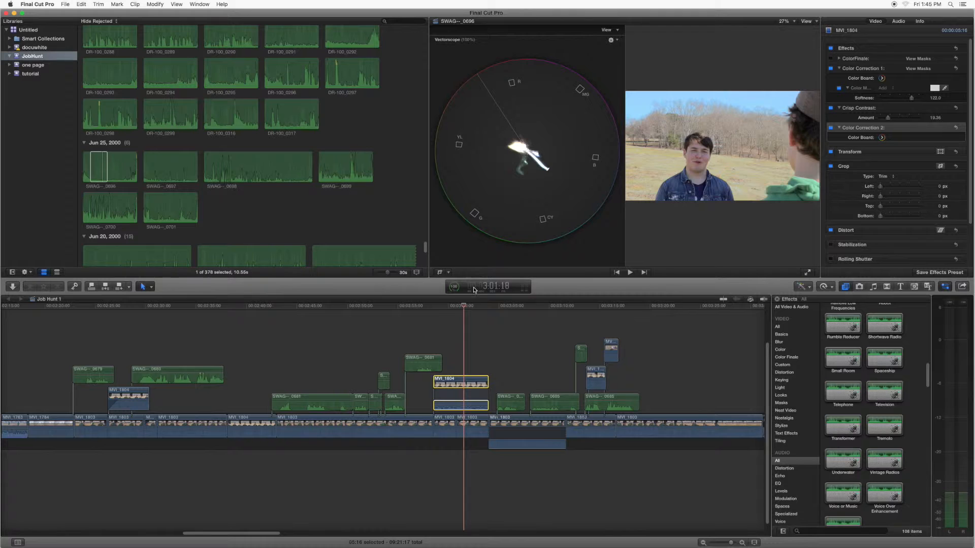
Step: Toggle the video scopes off and back on beside the viewer
left_click(608, 29)
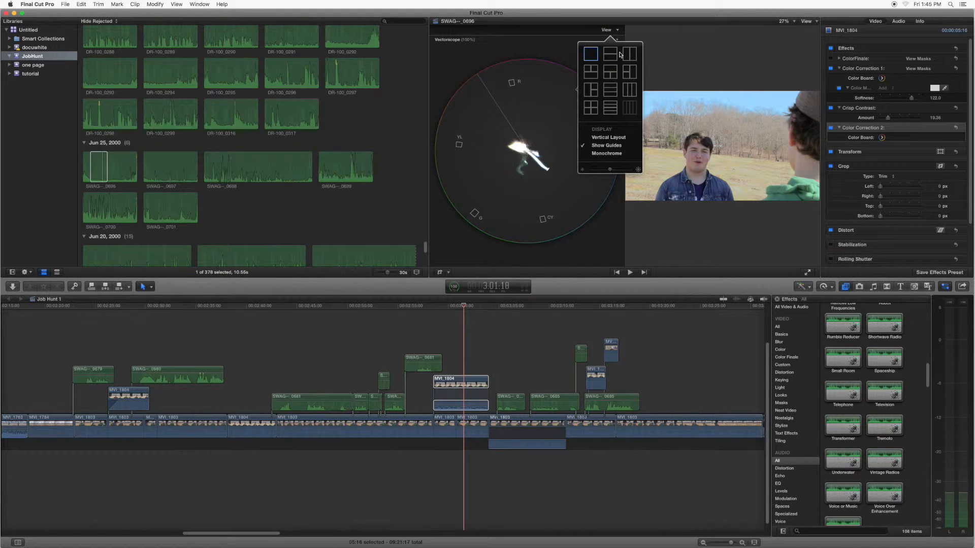
left_click(610, 39)
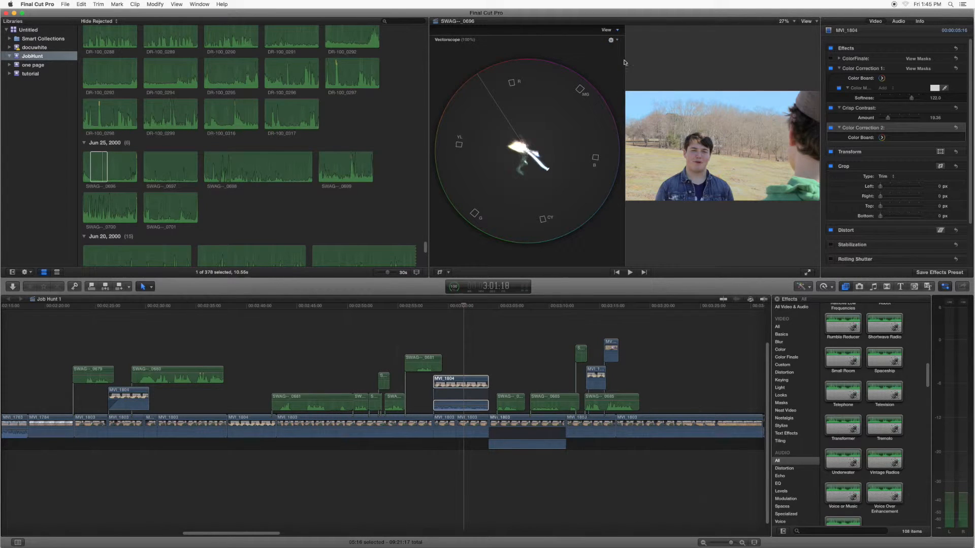
left_click(807, 20)
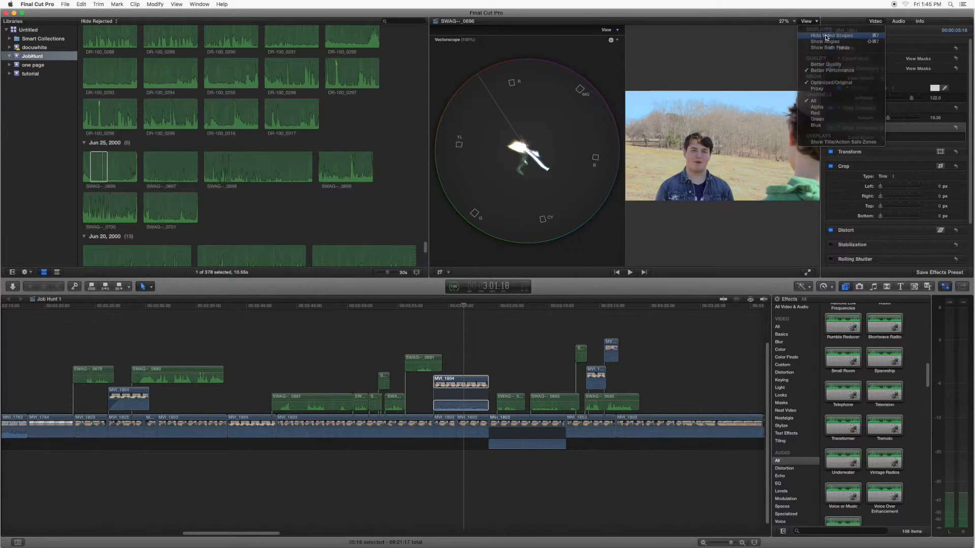
left_click(833, 35)
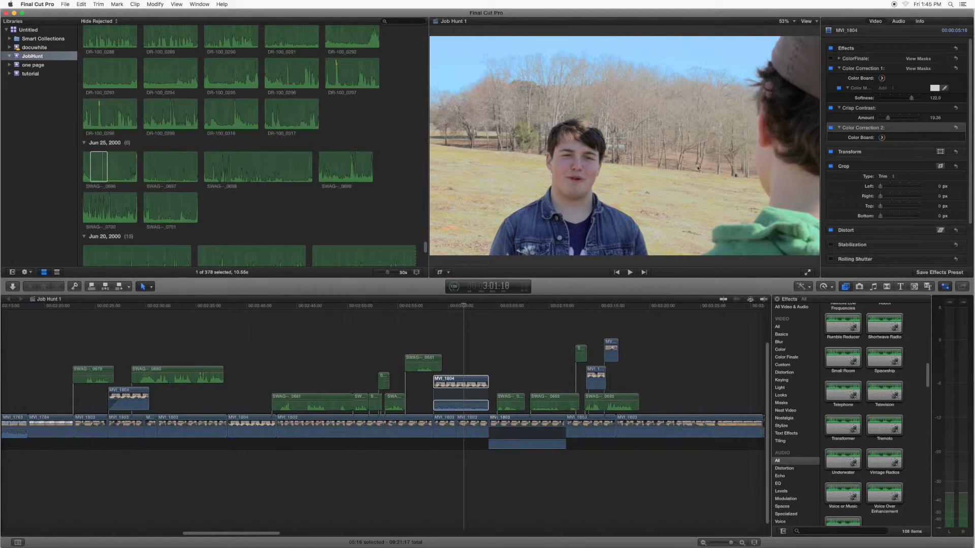
left_click(806, 20)
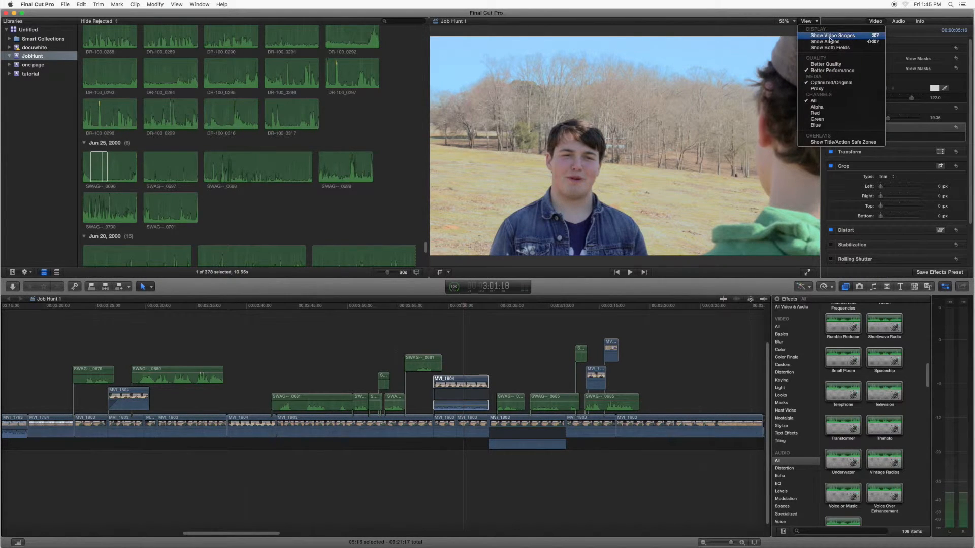
left_click(832, 35)
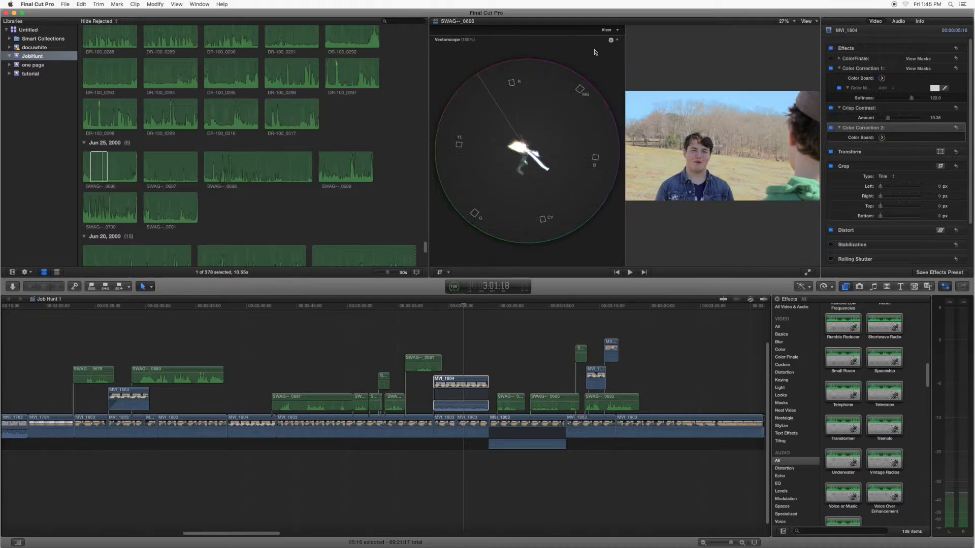
Step: Switch the scope to Histogram and back to Vectorscope for the green-hoodie reference shot
left_click(608, 30)
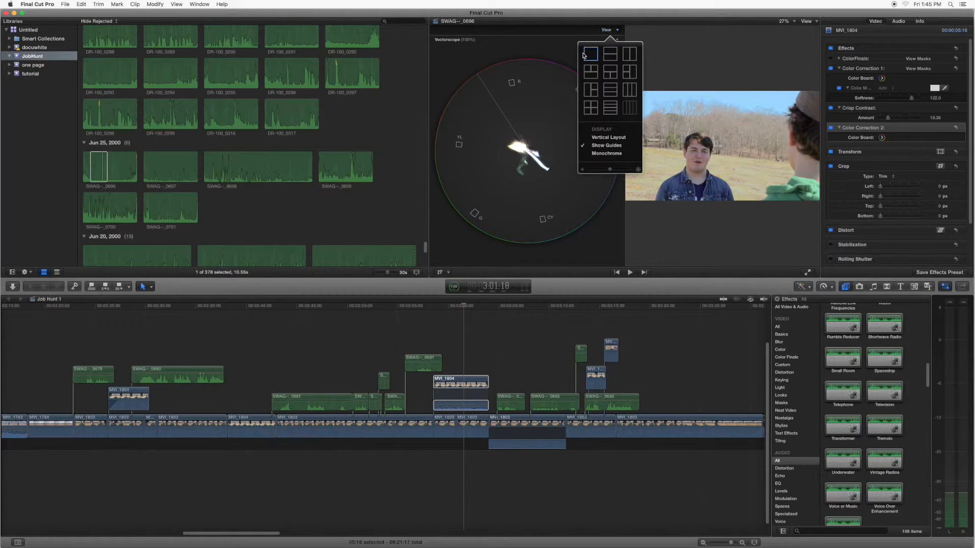
left_click(610, 40)
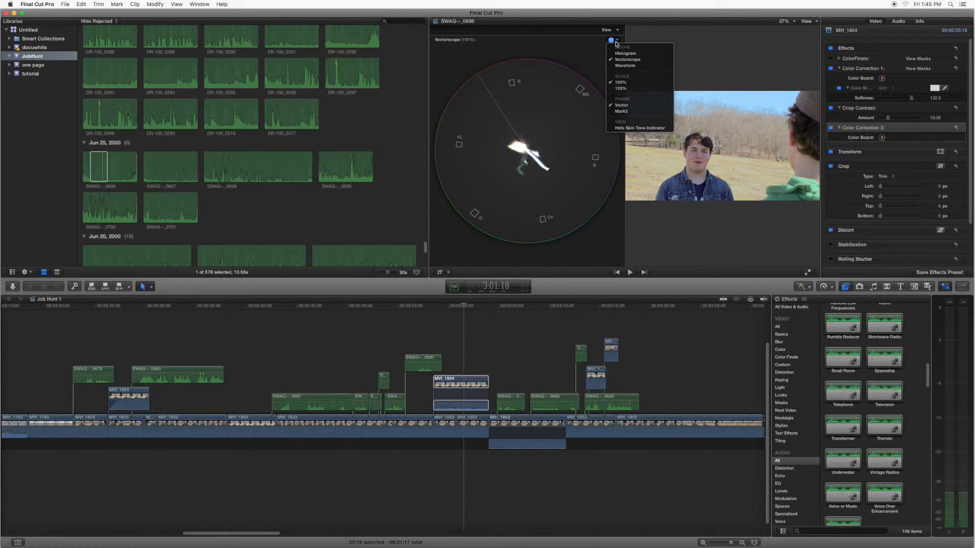
mouse_move(627, 54)
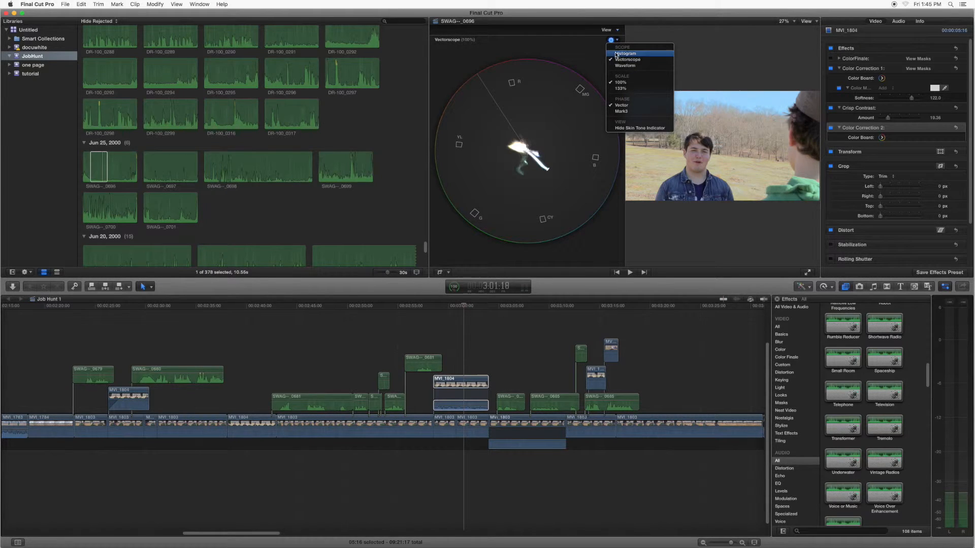
left_click(624, 54)
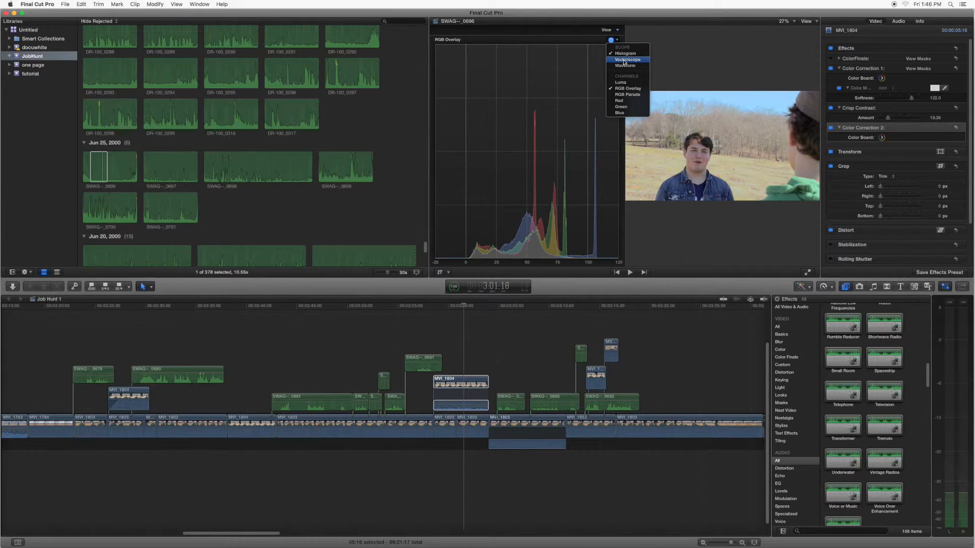
left_click(627, 60)
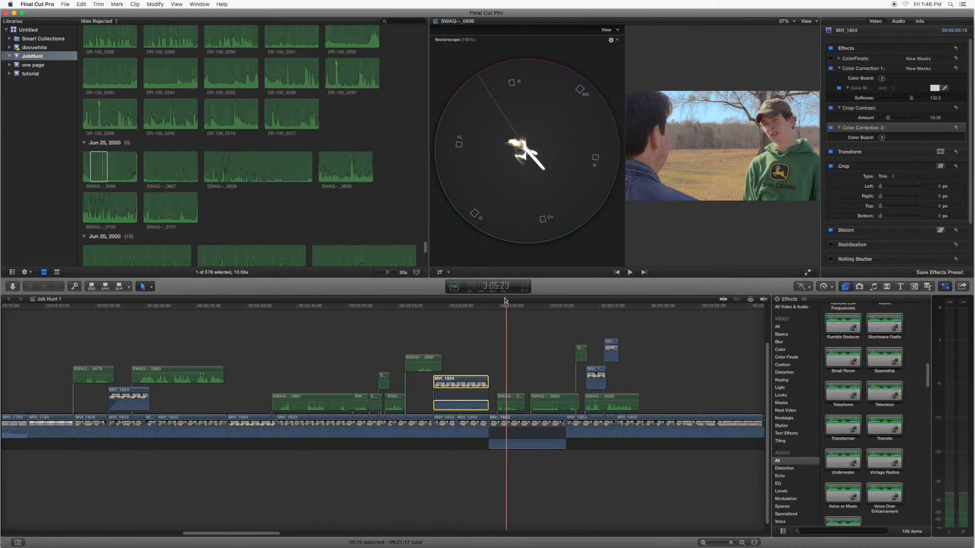
Step: Move the playhead from the reference shot back onto interview clip MVI_1804
left_click(496, 298)
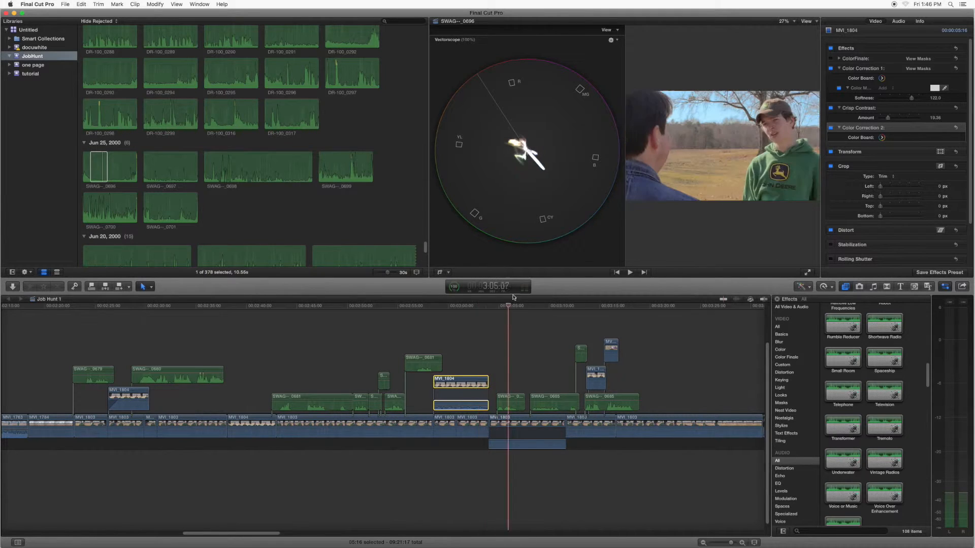
left_click(465, 305)
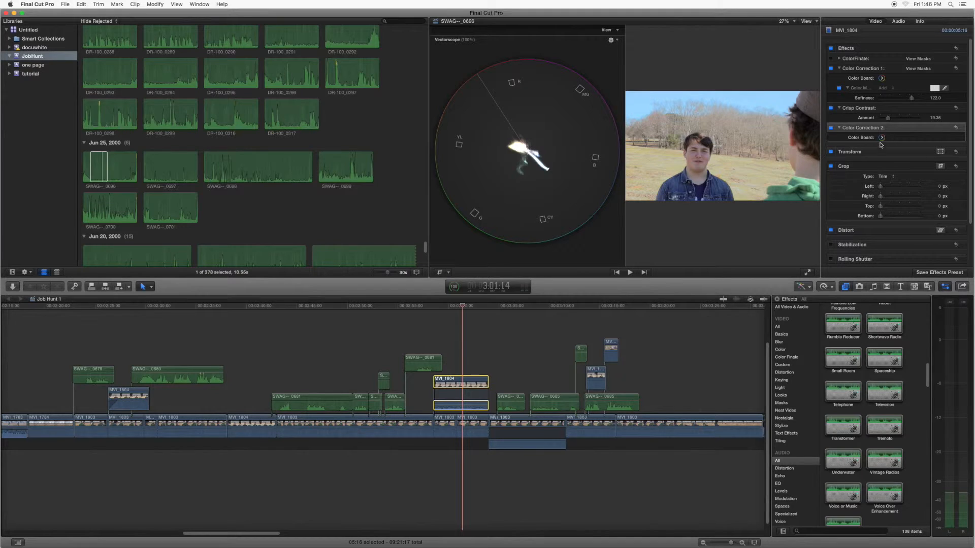
Step: Adjust Color Correction 2's Color Board global and highlight pucks, checking Exposure, then back to Color
left_click(881, 137)
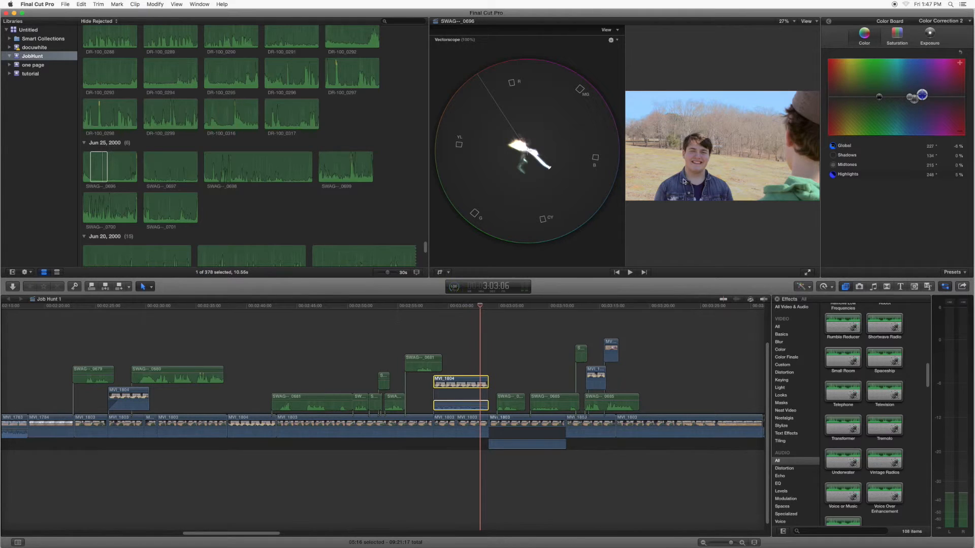
mouse_move(816, 113)
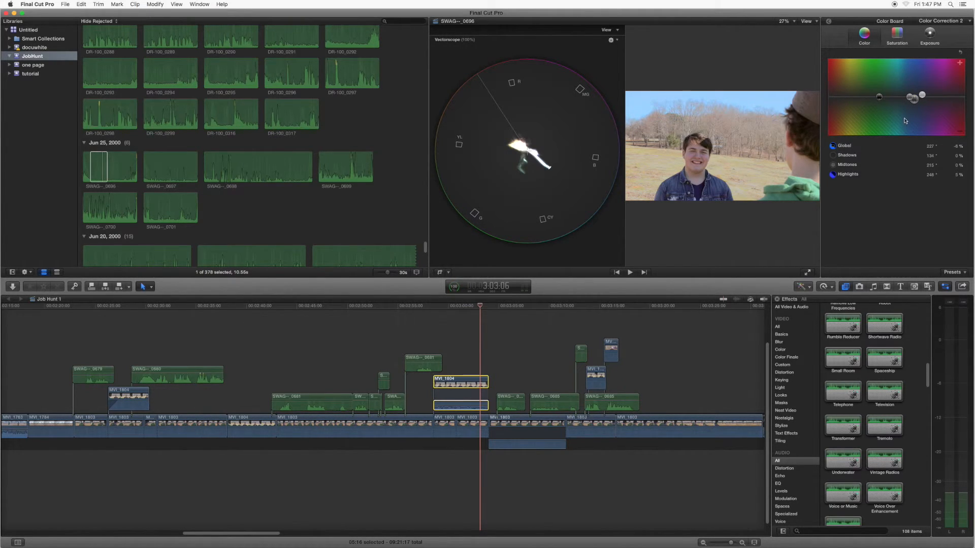
left_click(929, 33)
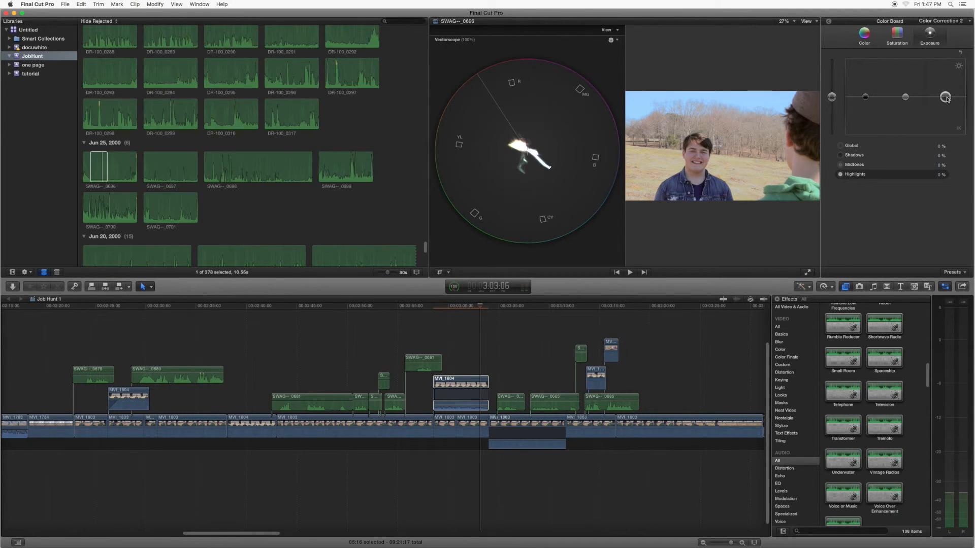
left_click(863, 34)
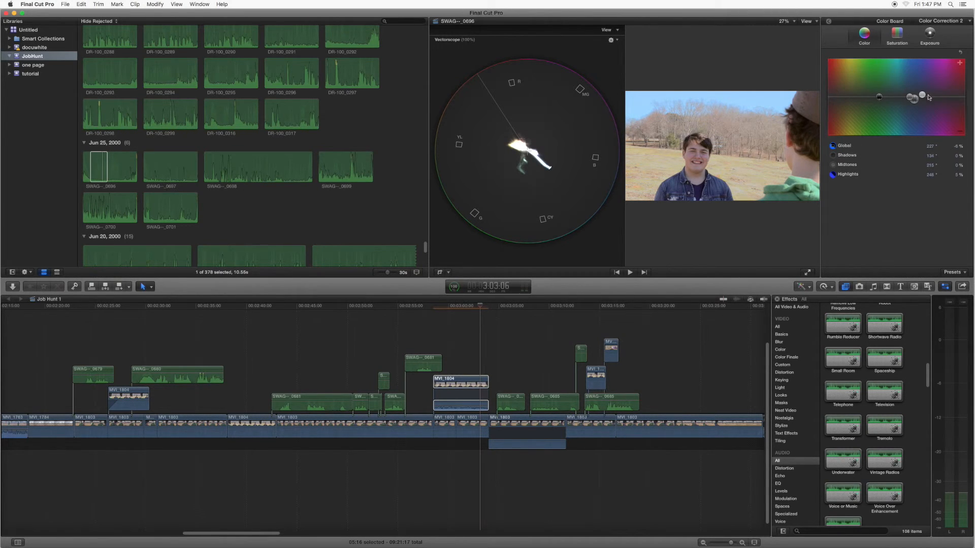